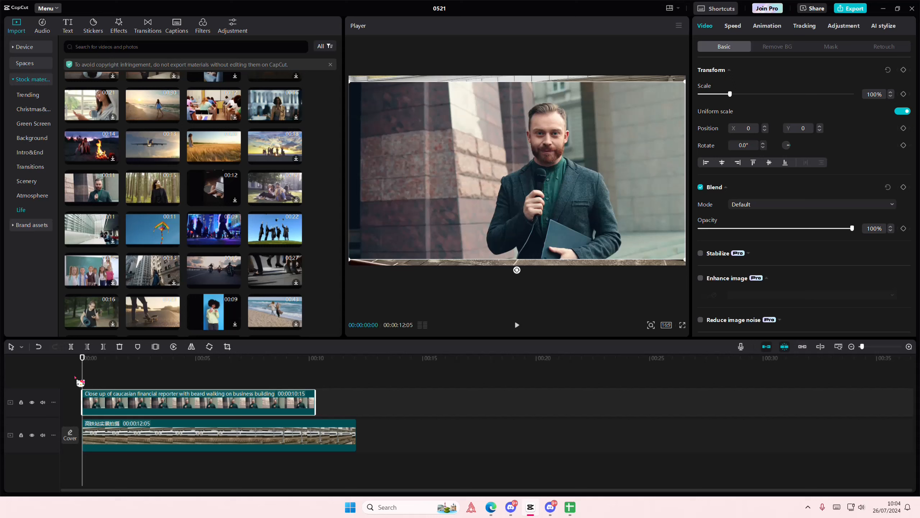
pyautogui.moveTo(244, 437)
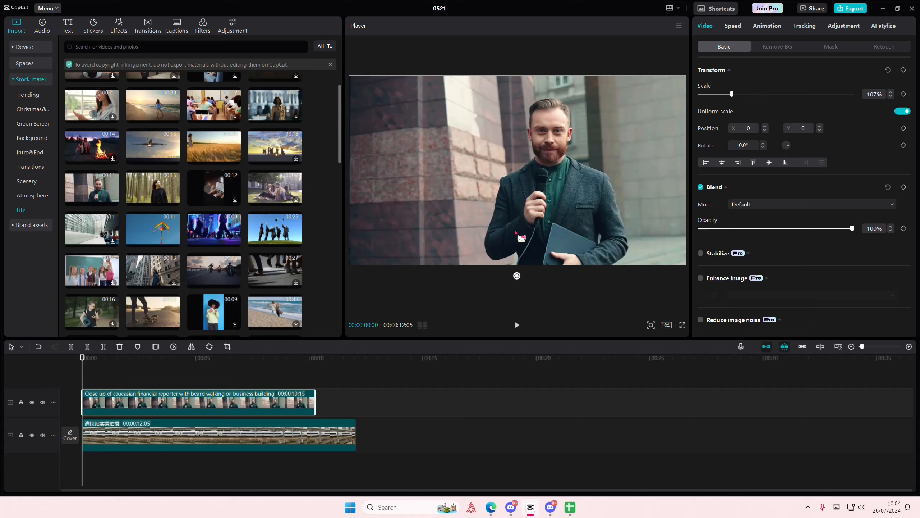
# Step: Enable Auto removal under Remove BG so the station footage shows behind the reporter
pyautogui.click(777, 46)
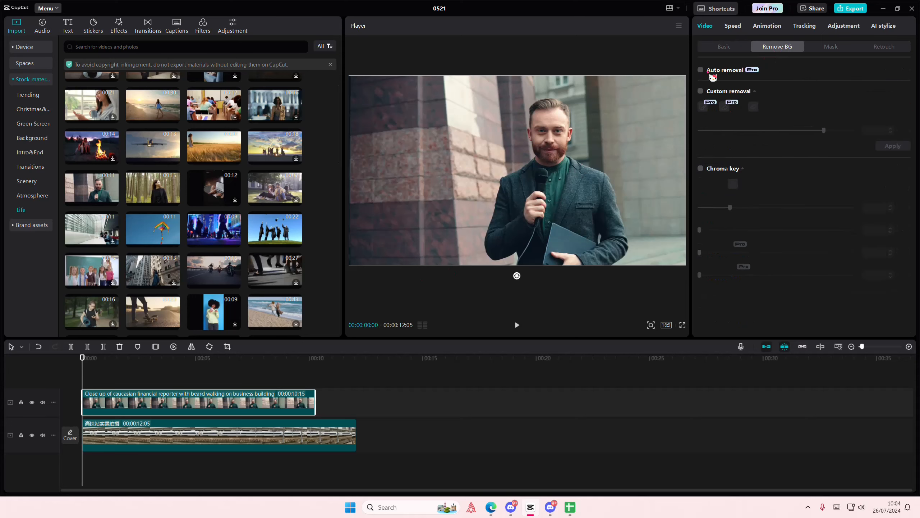
pyautogui.click(701, 70)
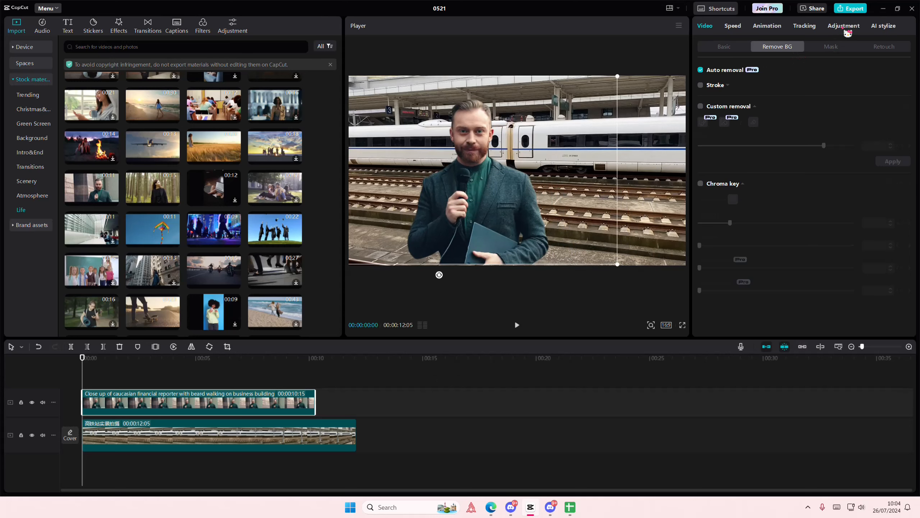
# Step: Dismiss the Color match picker and set the reporter's Temp 9, Tint 7, Saturation -9
pyautogui.click(711, 135)
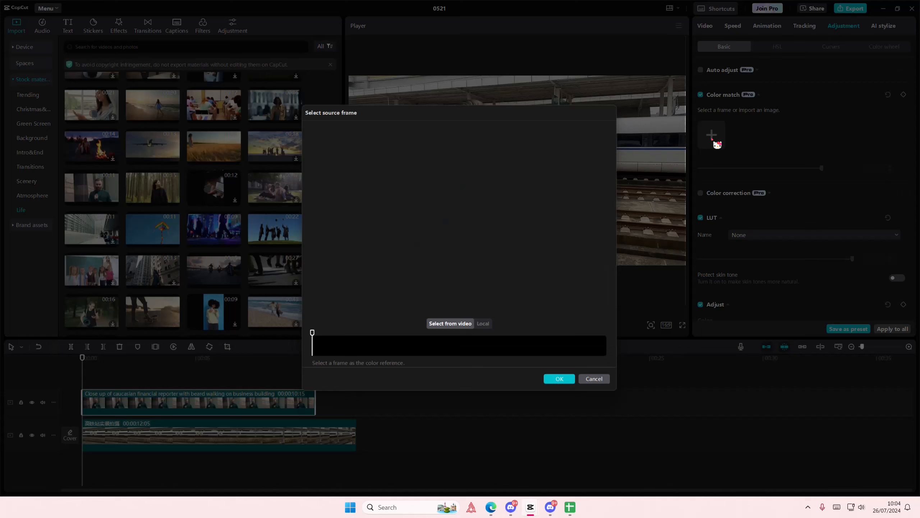
pyautogui.click(592, 379)
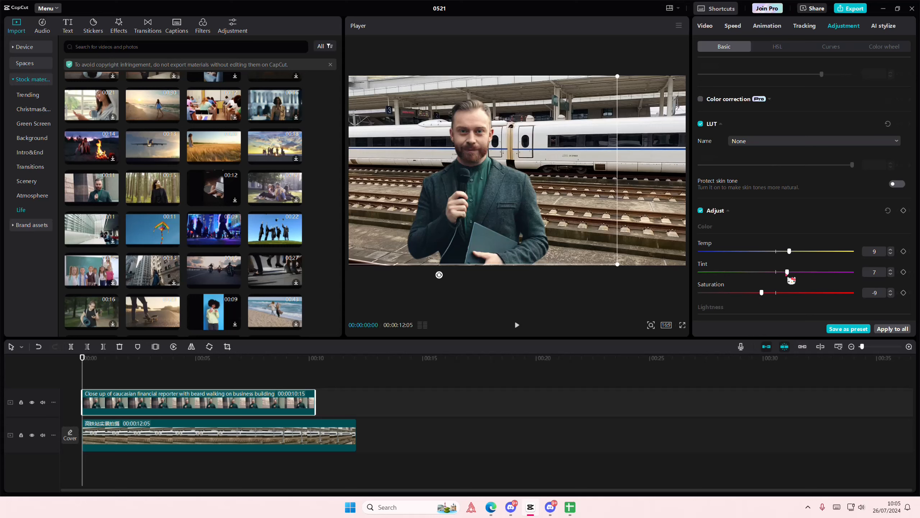
pyautogui.scroll(-3)
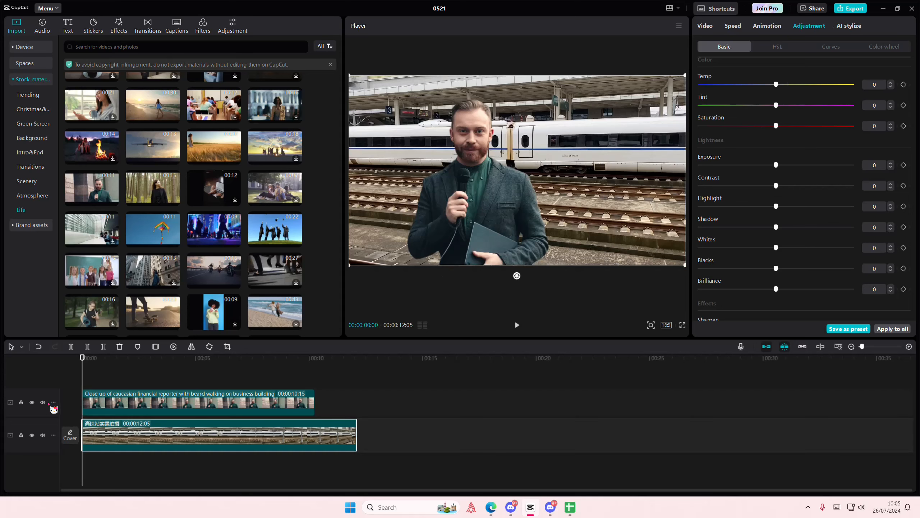
# Step: Mute the reporter track and slow the train clip to 0.4x with Optical flow smooth slow-mo
pyautogui.click(43, 435)
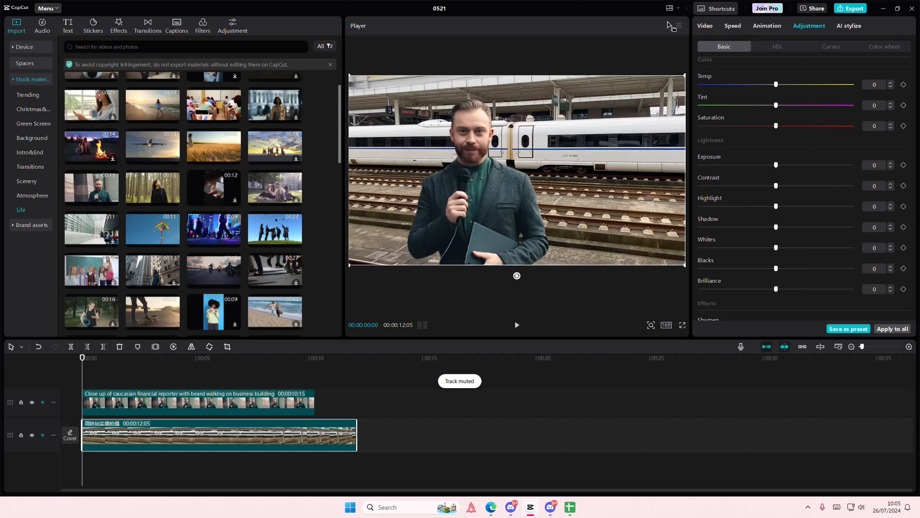
pyautogui.click(732, 25)
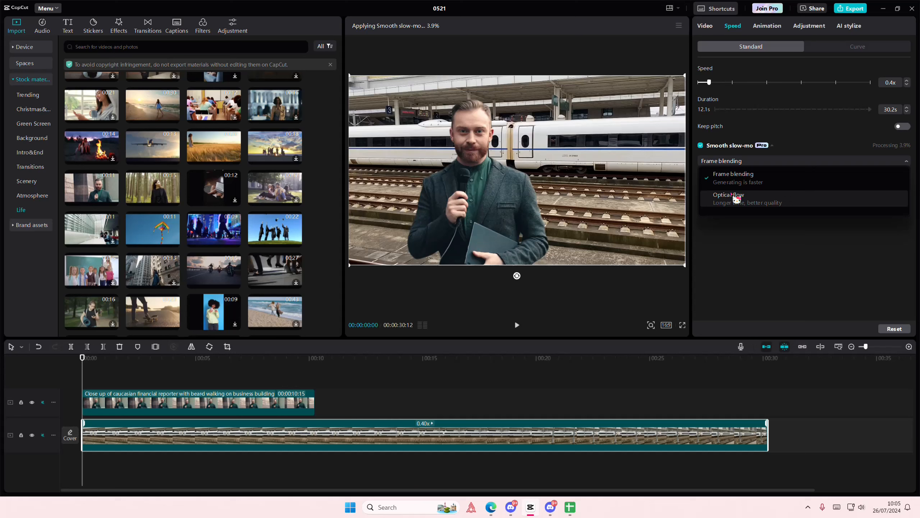
pyautogui.click(728, 198)
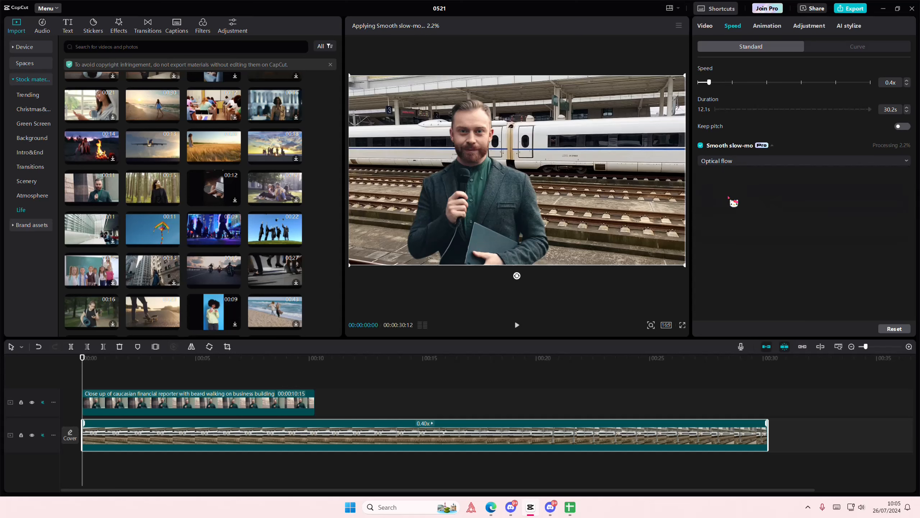